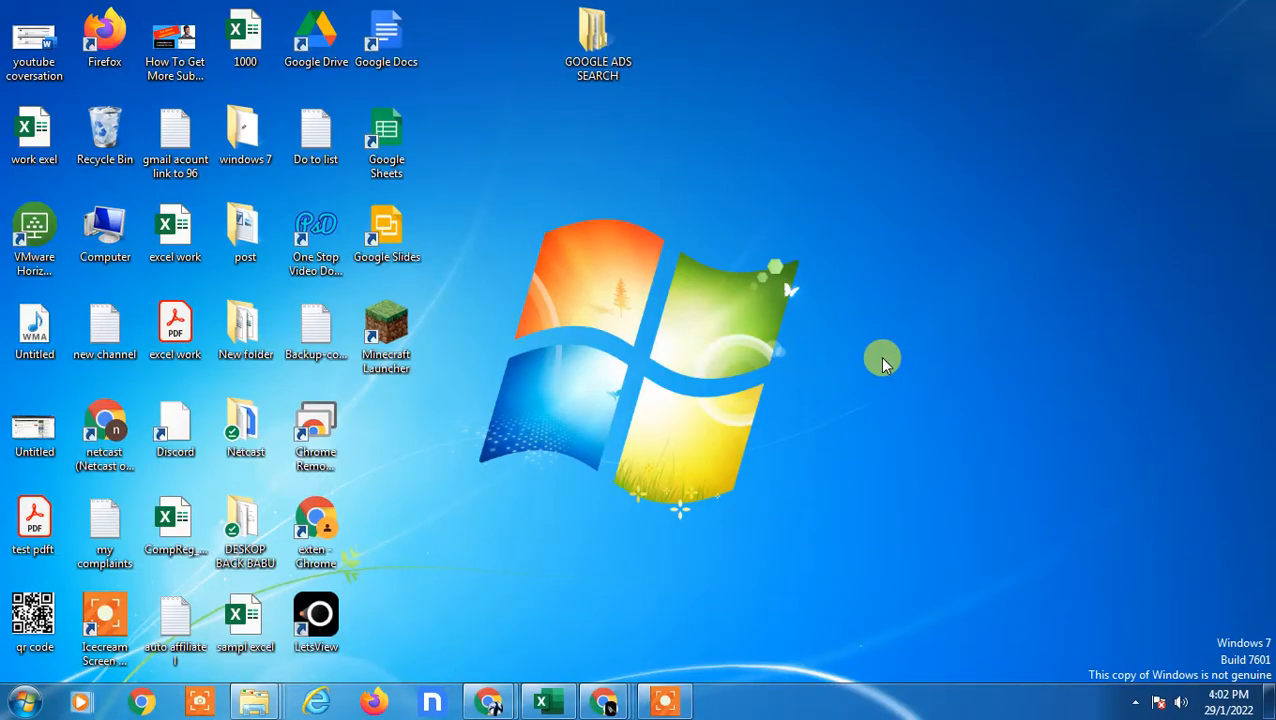
mouse_move(905, 355)
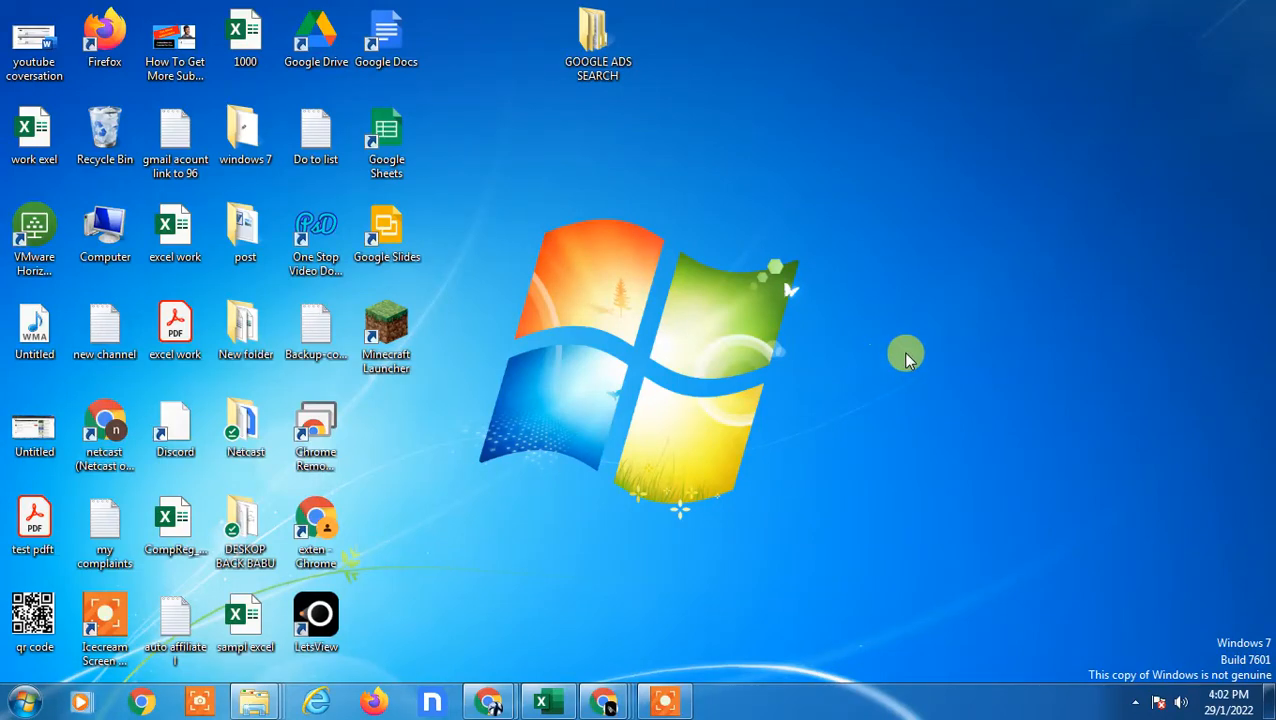
Refresh the desktop and permanently delete the ice_video MP4 file with Shift+Delete.
right_click(905, 357)
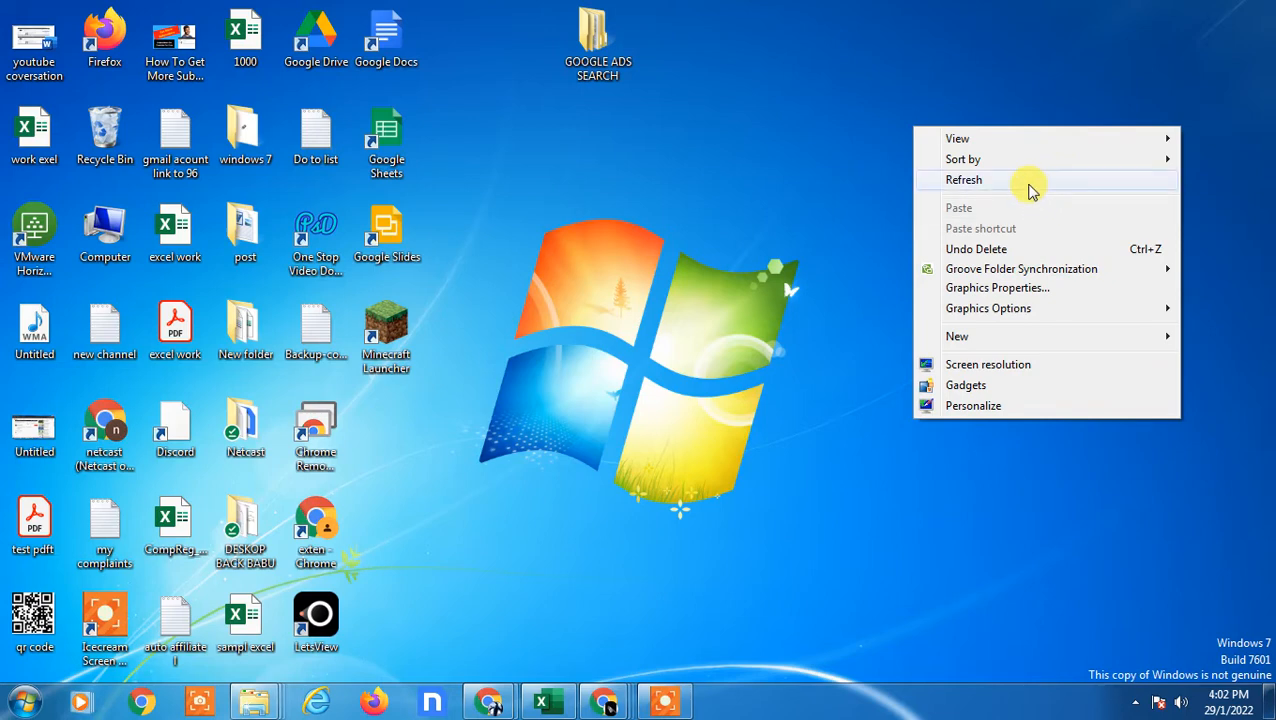
click(963, 179)
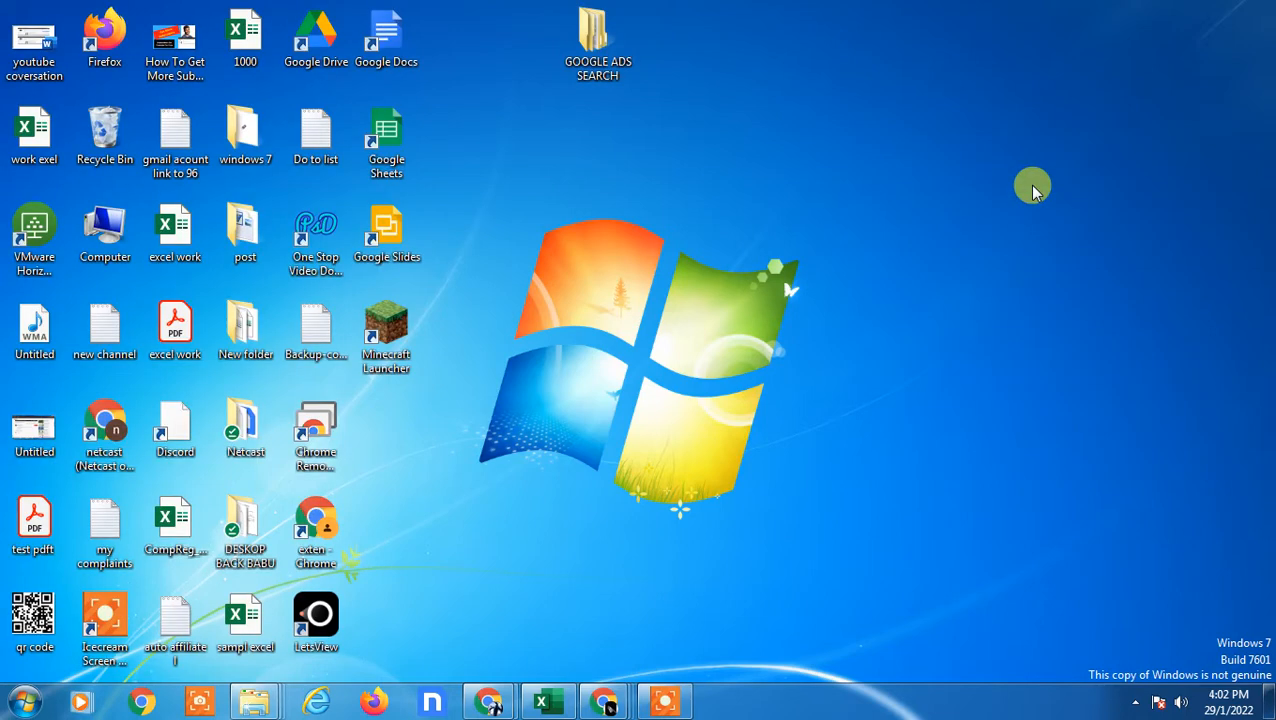
click(175, 135)
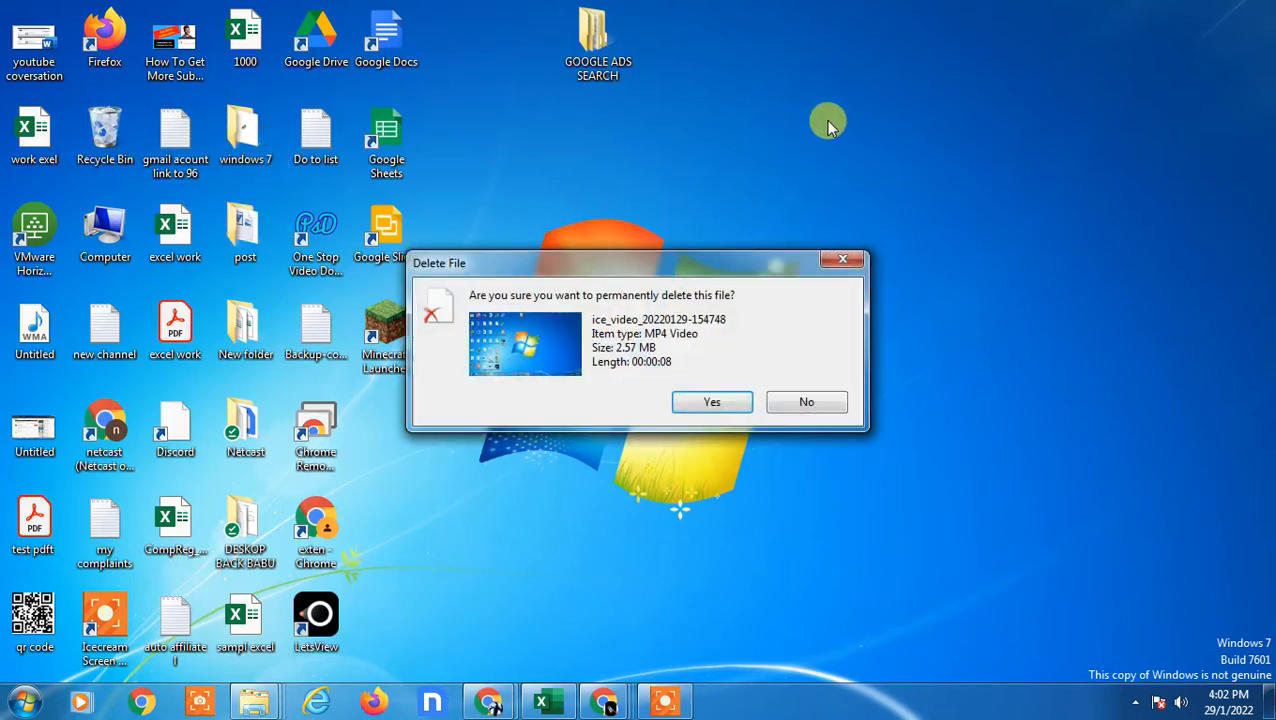
click(711, 401)
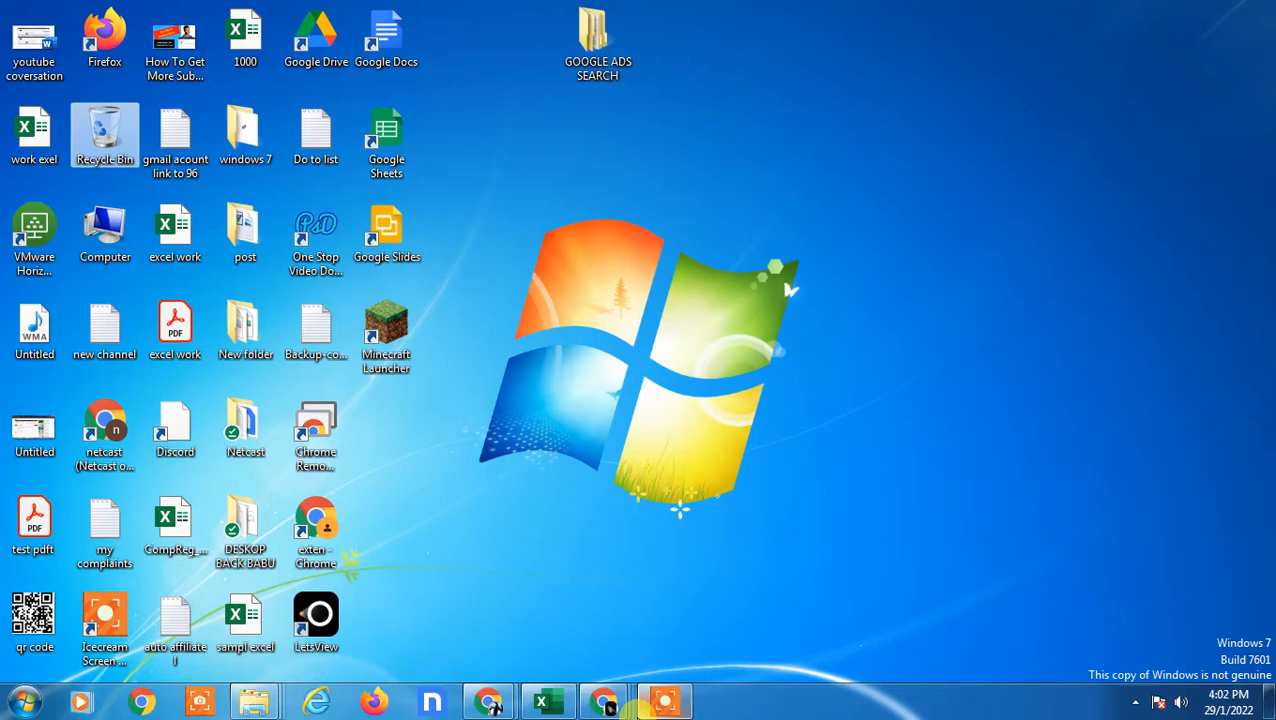
mouse_move(604, 700)
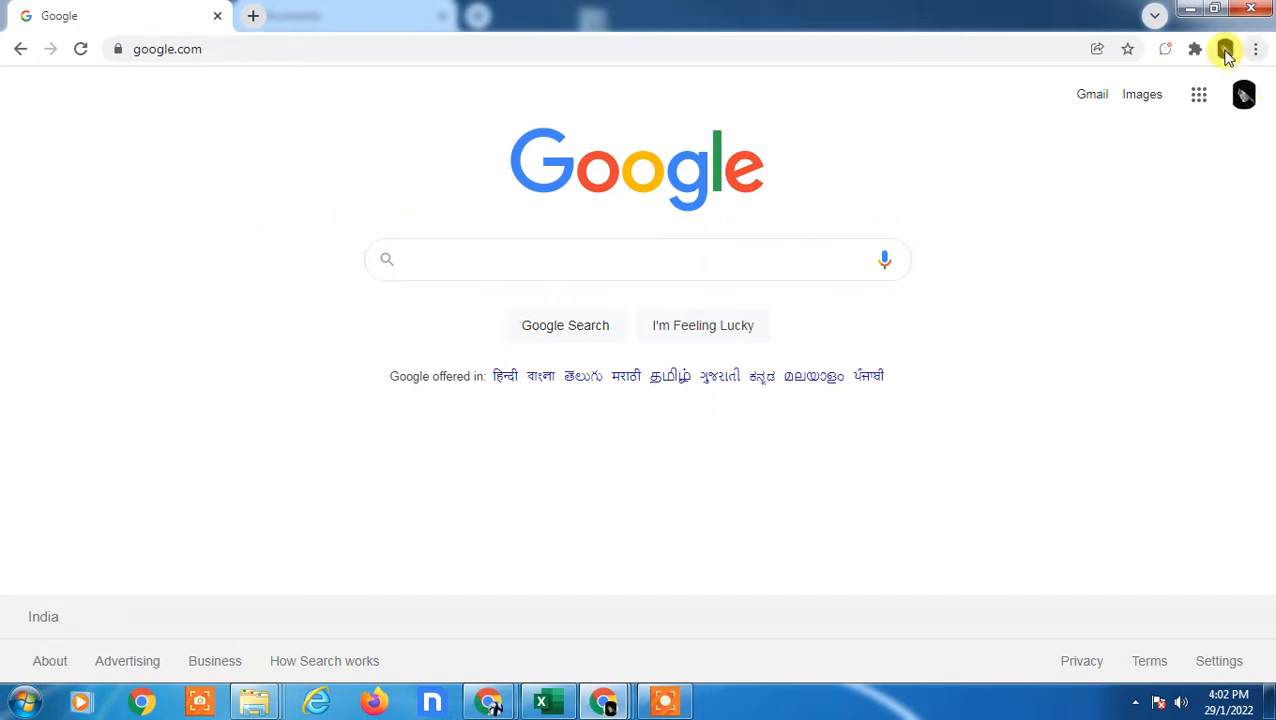
mouse_move(378, 194)
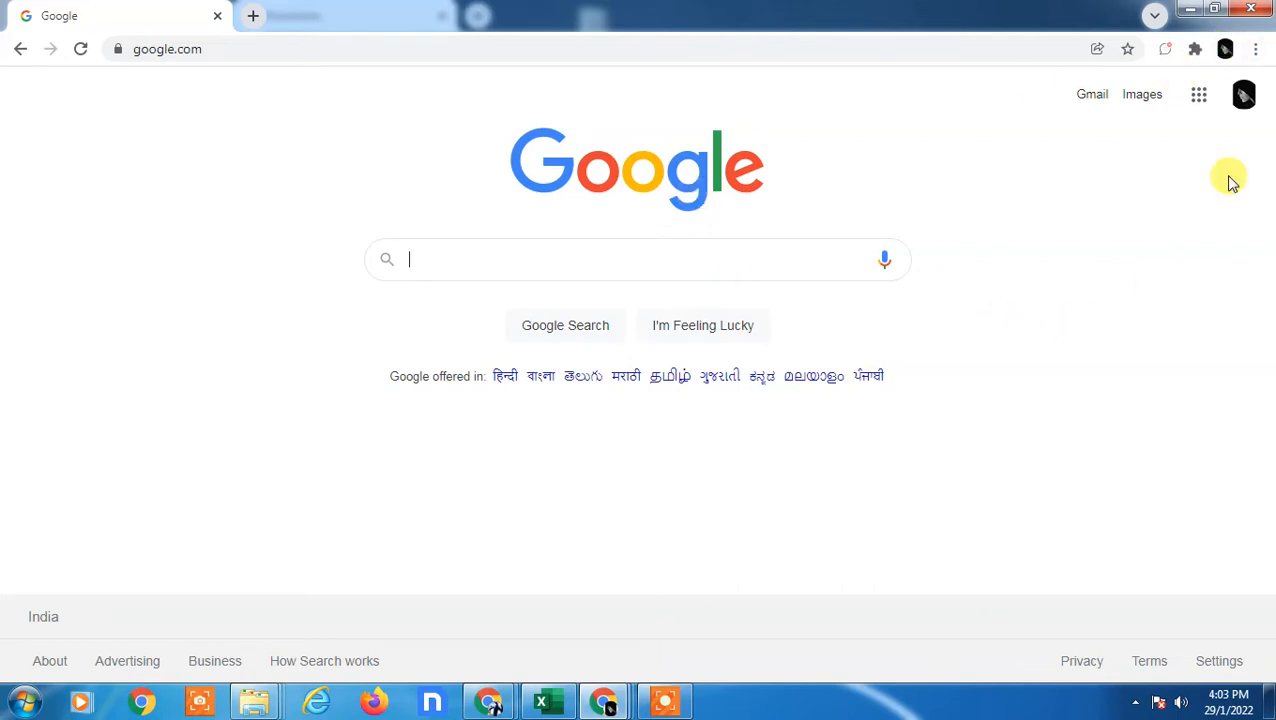
Open Chrome's Settings page from the Customize and control menu.
click(1256, 48)
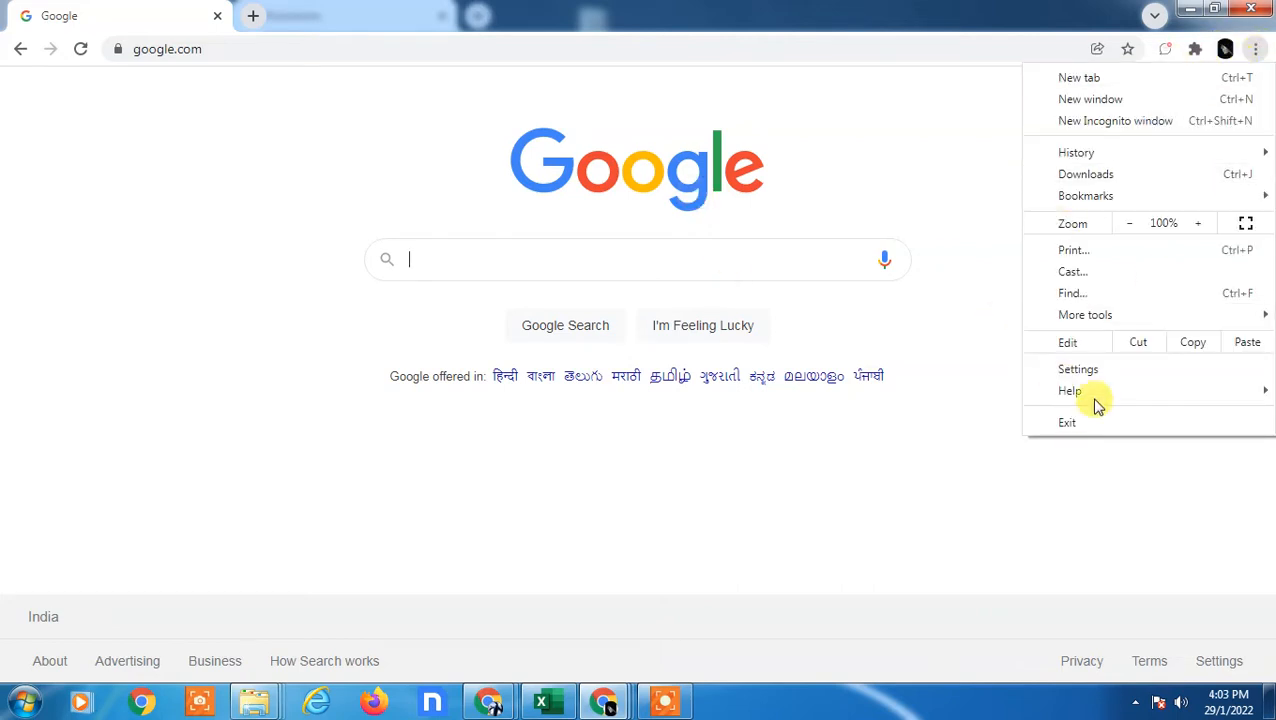
click(1078, 369)
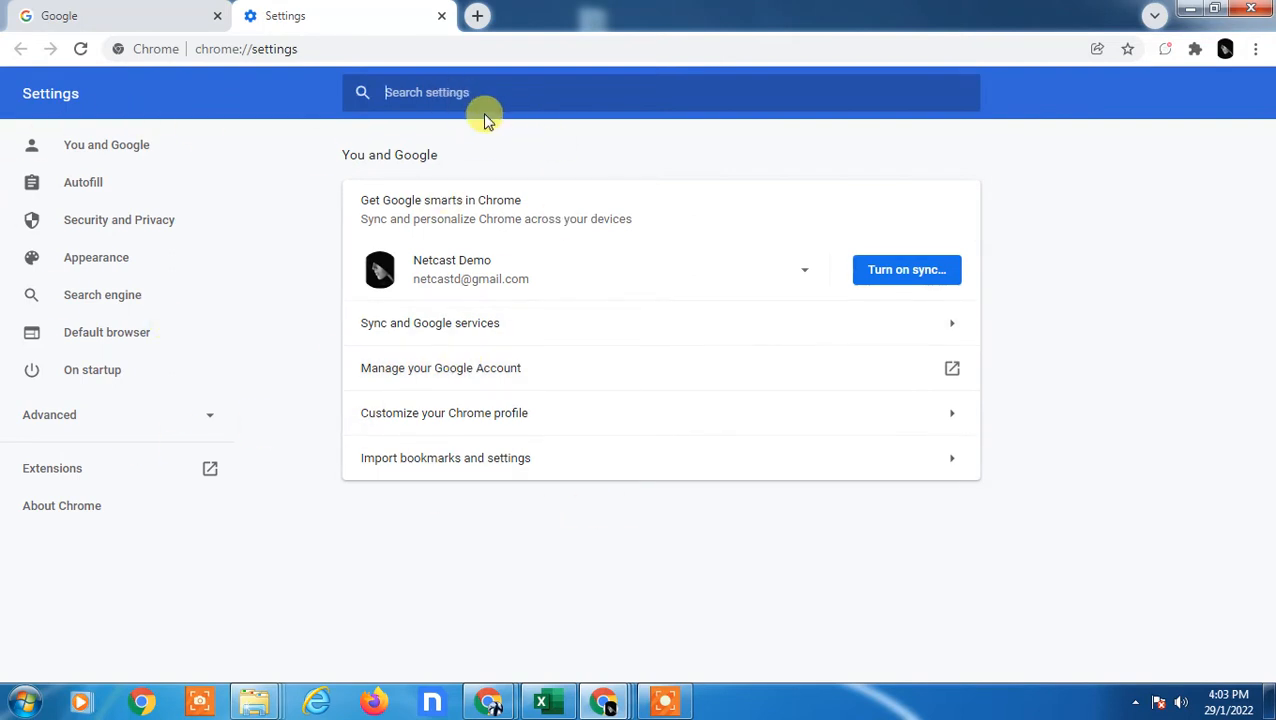
Search settings for 'pass' and show the facebook.com saved password's actions.
text(password)
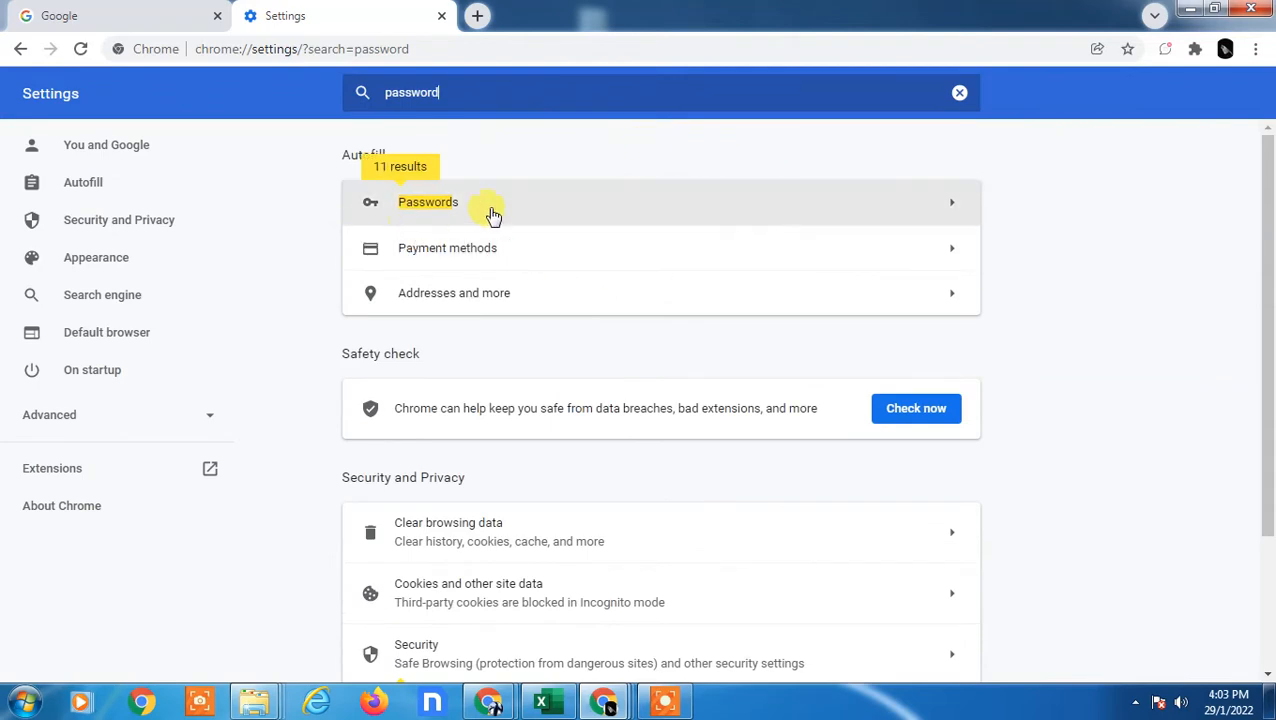
click(428, 202)
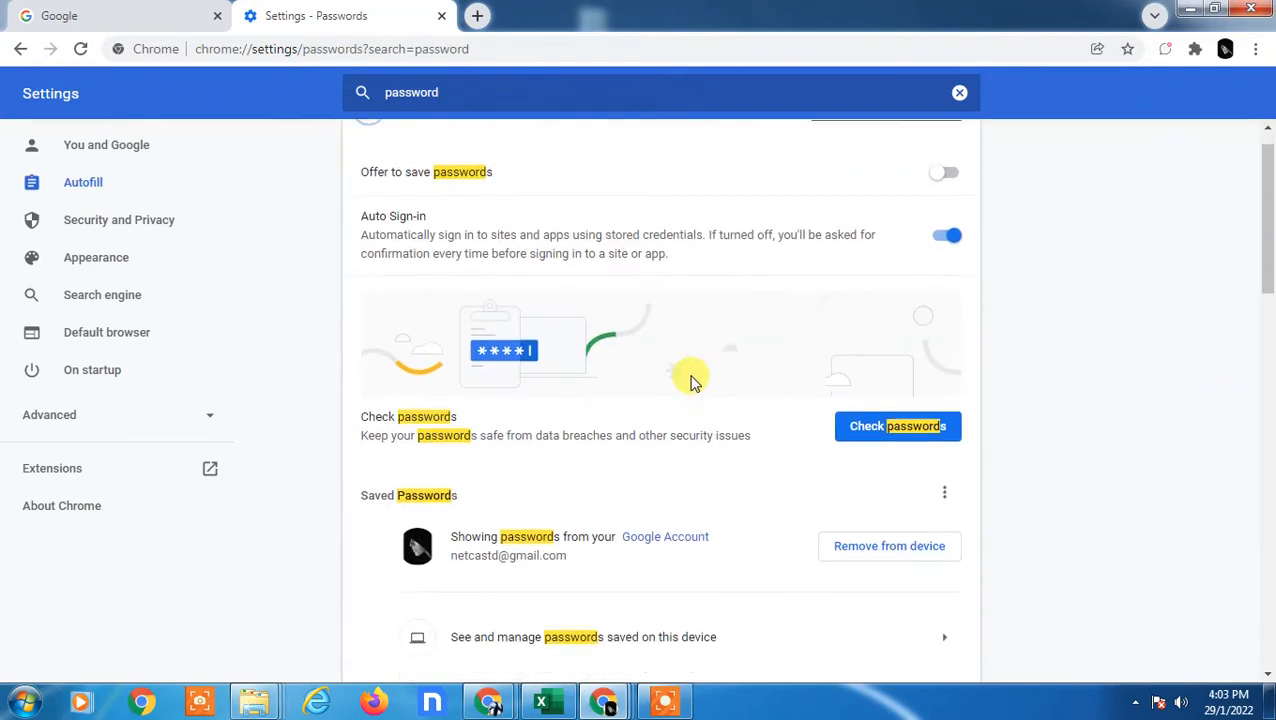
scroll(down, 3)
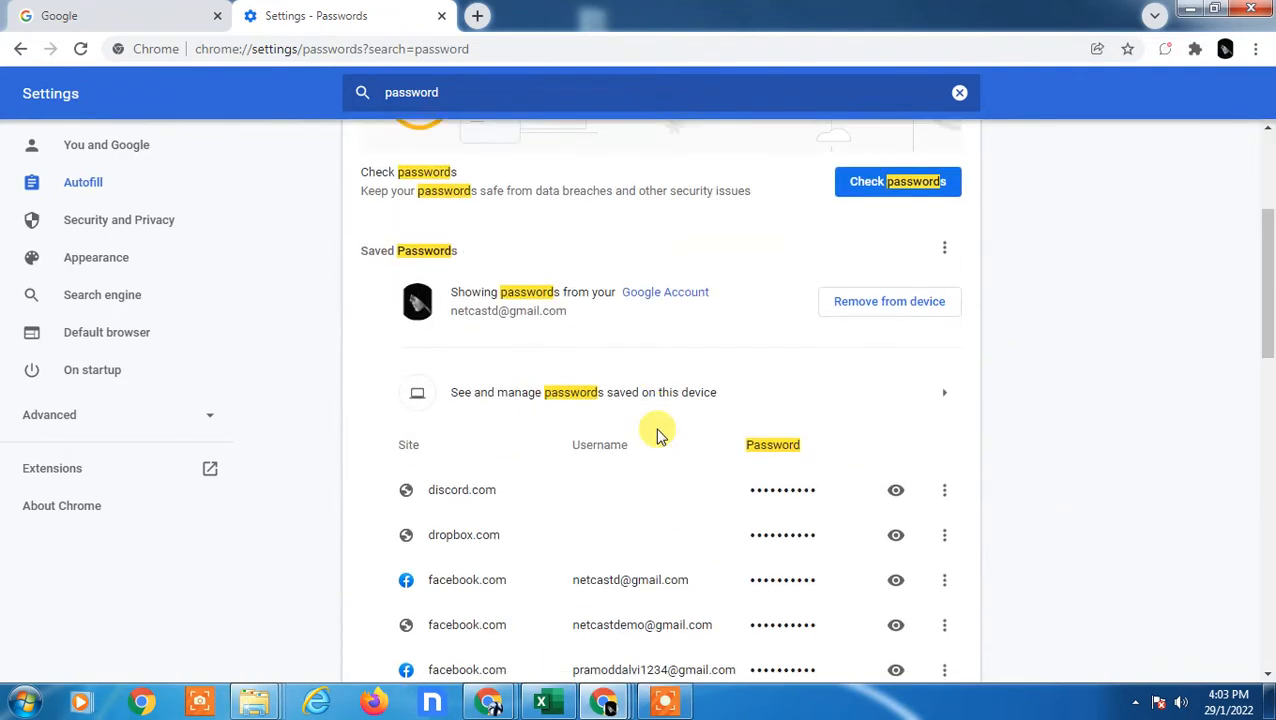
mouse_move(833, 372)
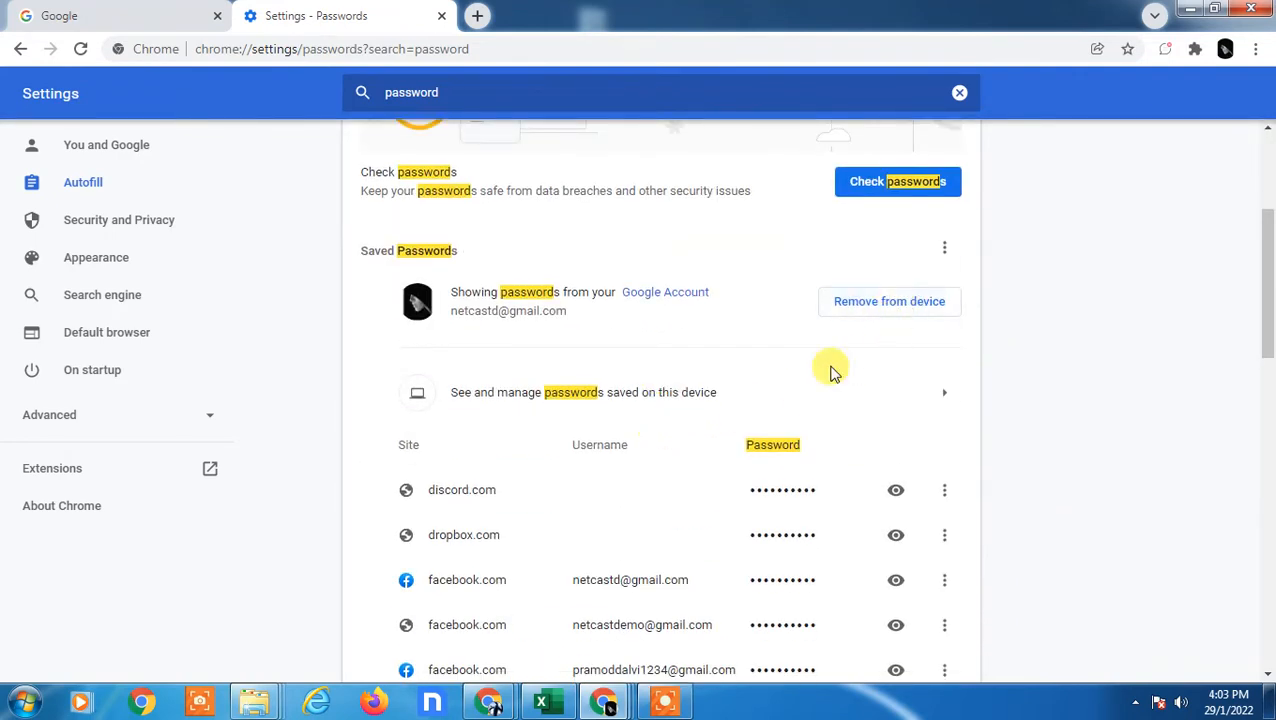
click(944, 490)
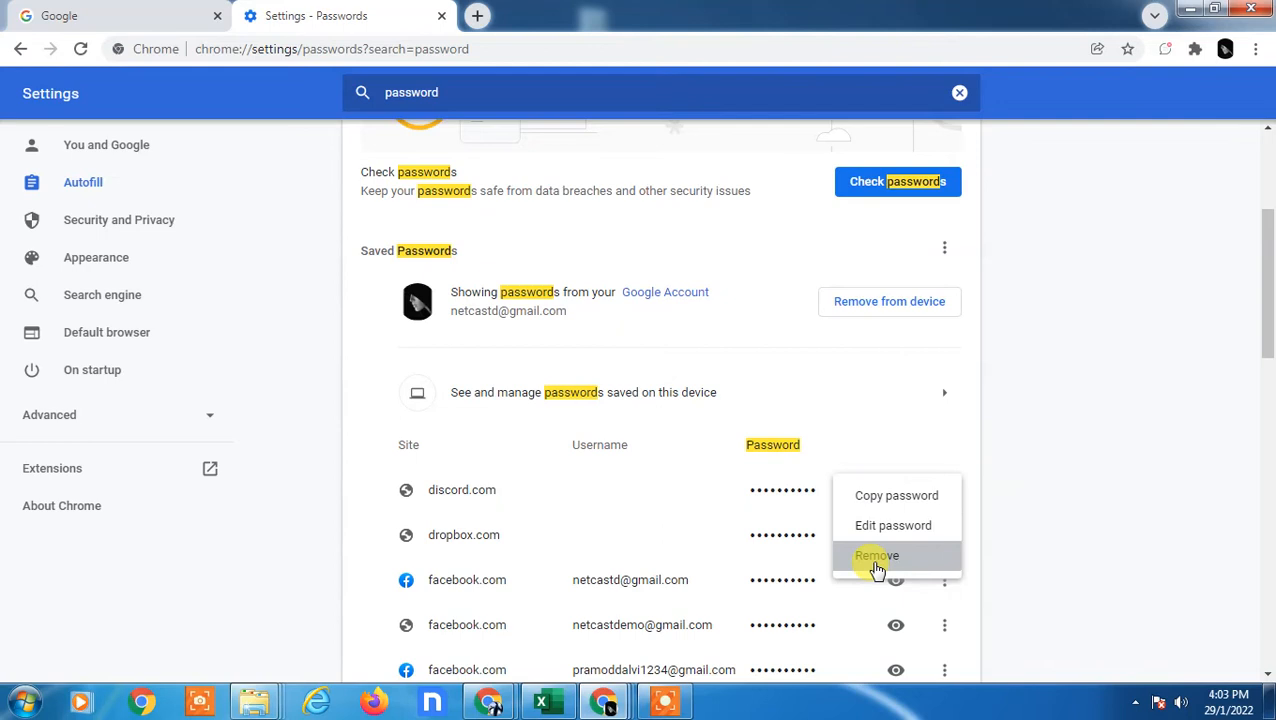
mouse_move(470, 392)
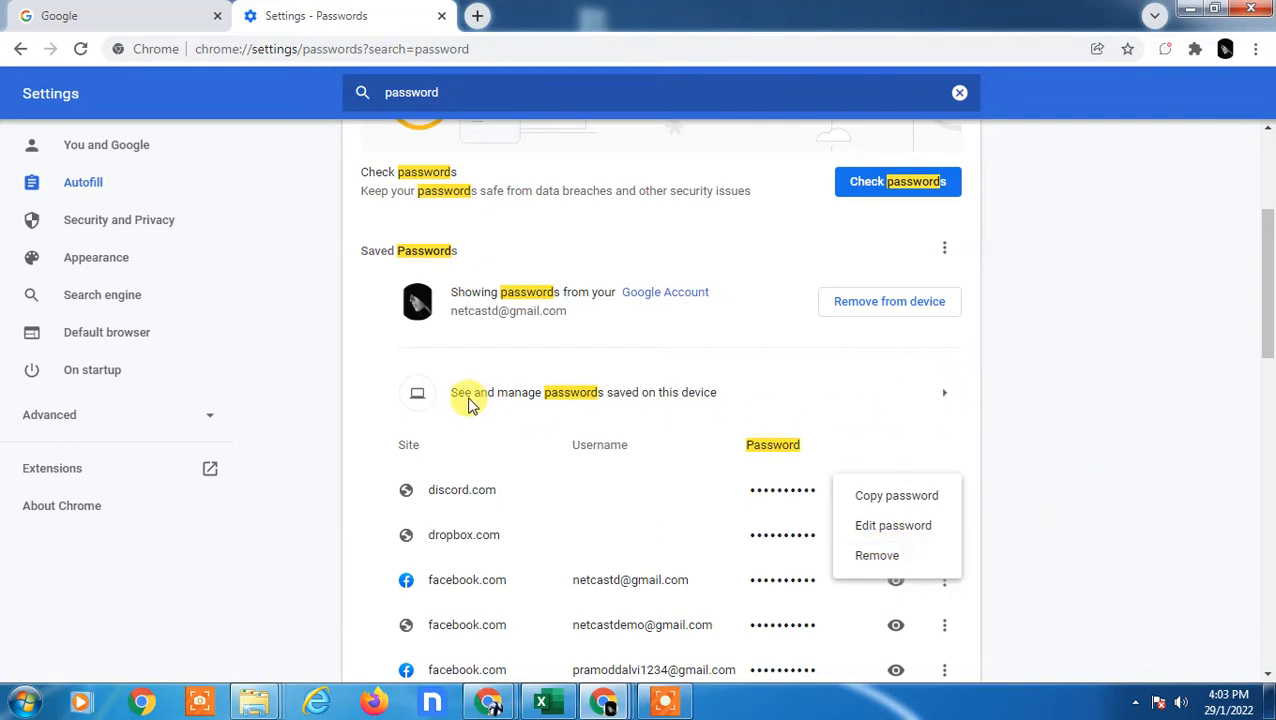
mouse_move(1123, 304)
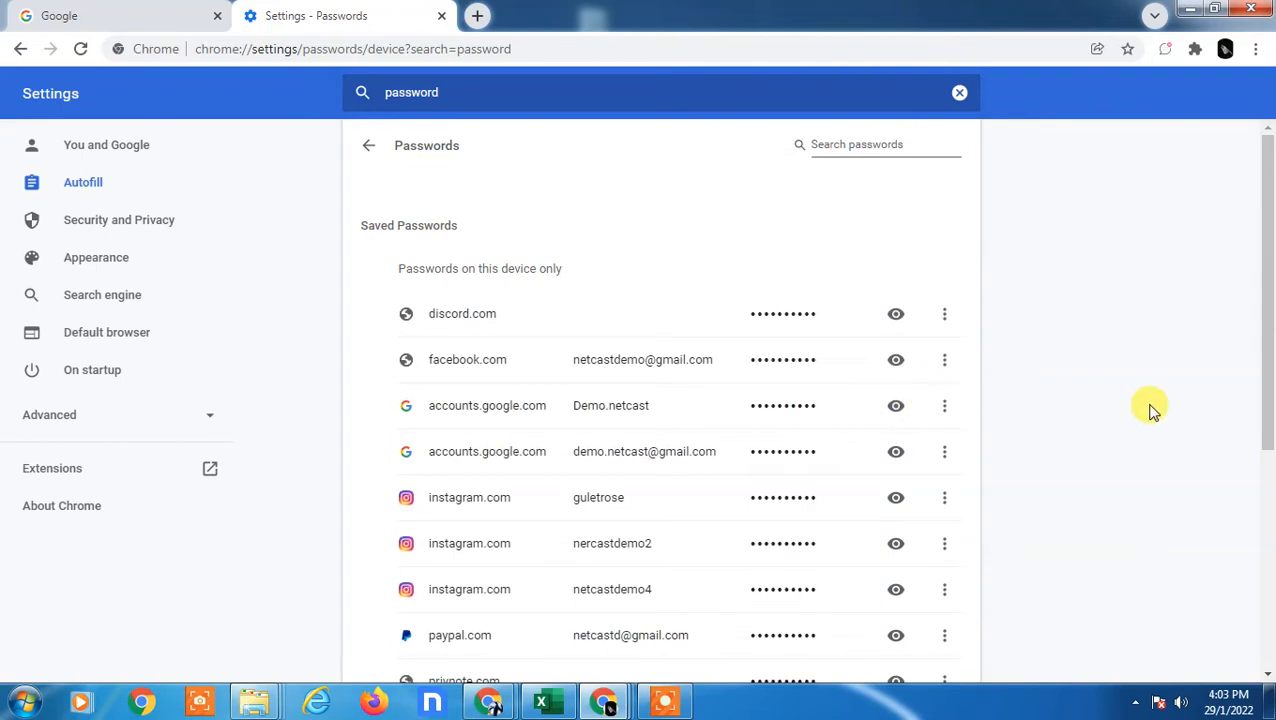
scroll(down, 3)
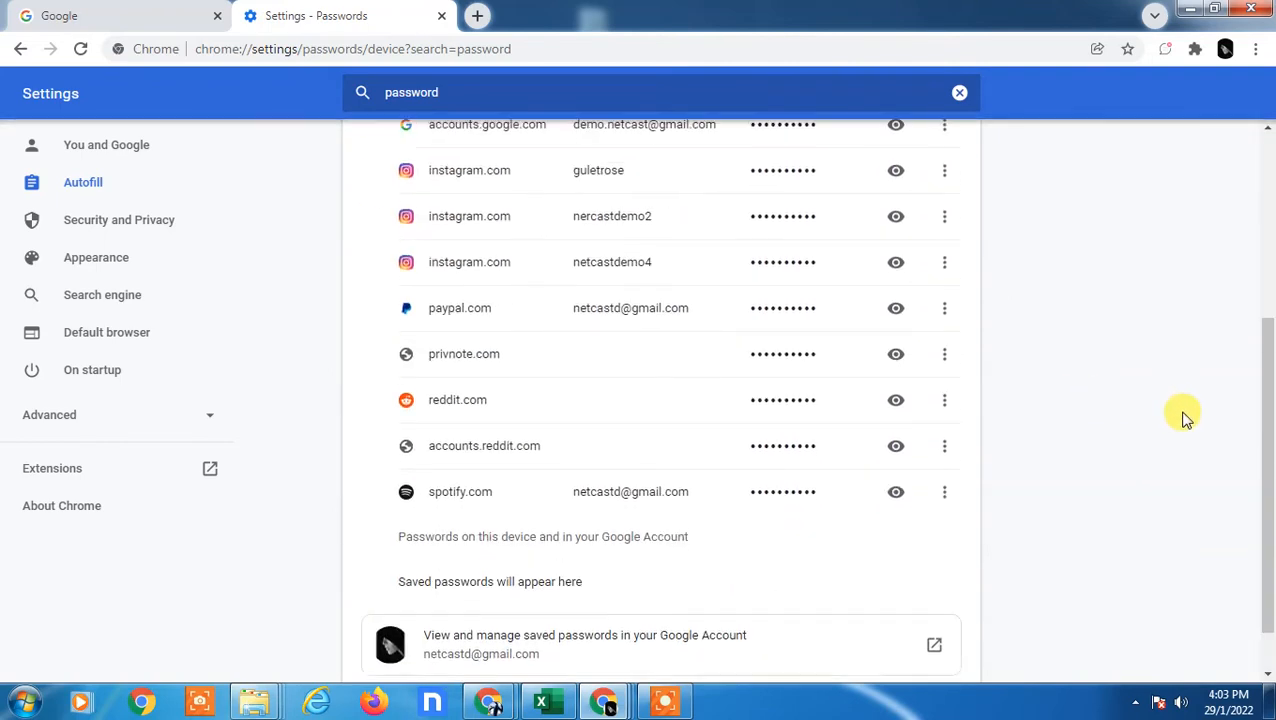
key(ctrl+s)
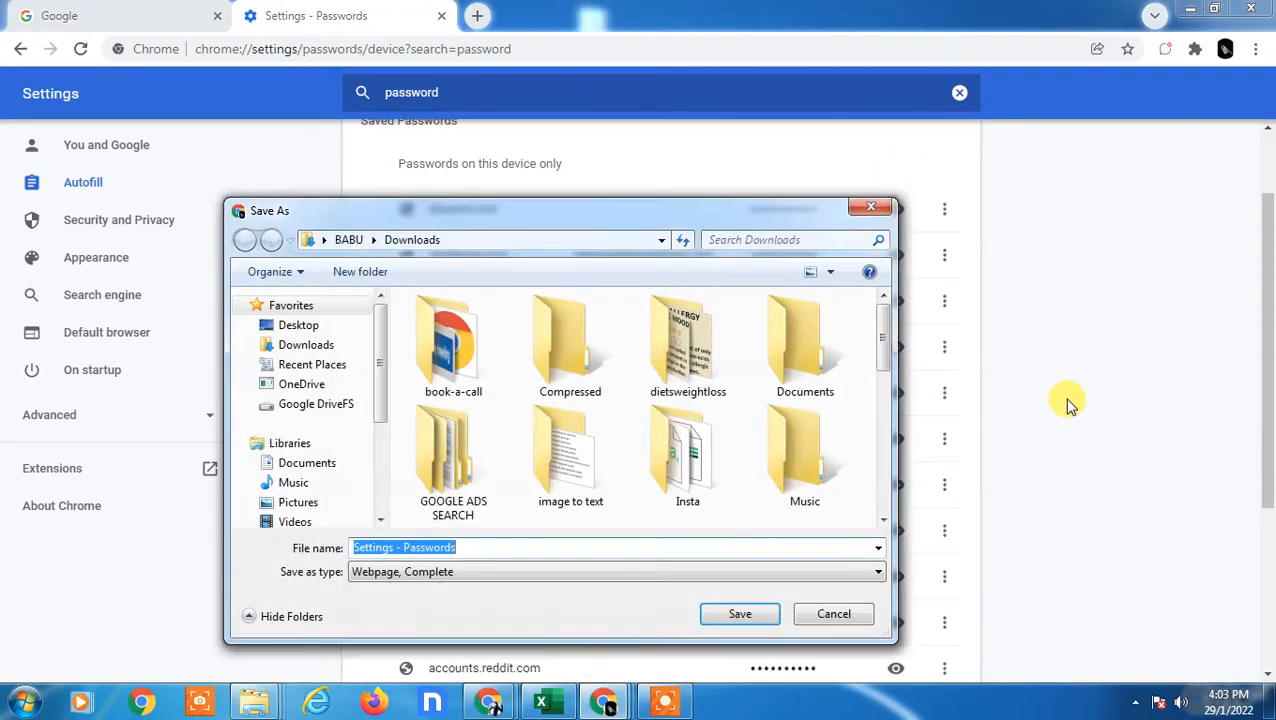
click(833, 613)
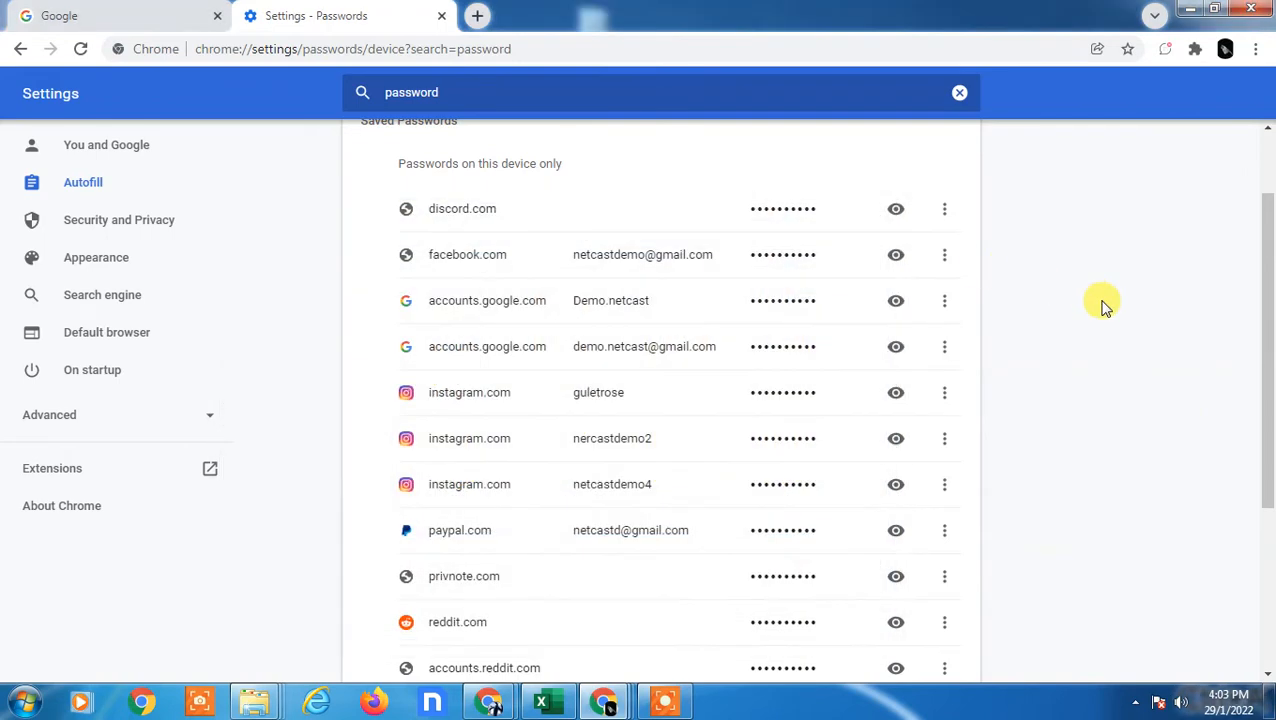
scroll(down, 3)
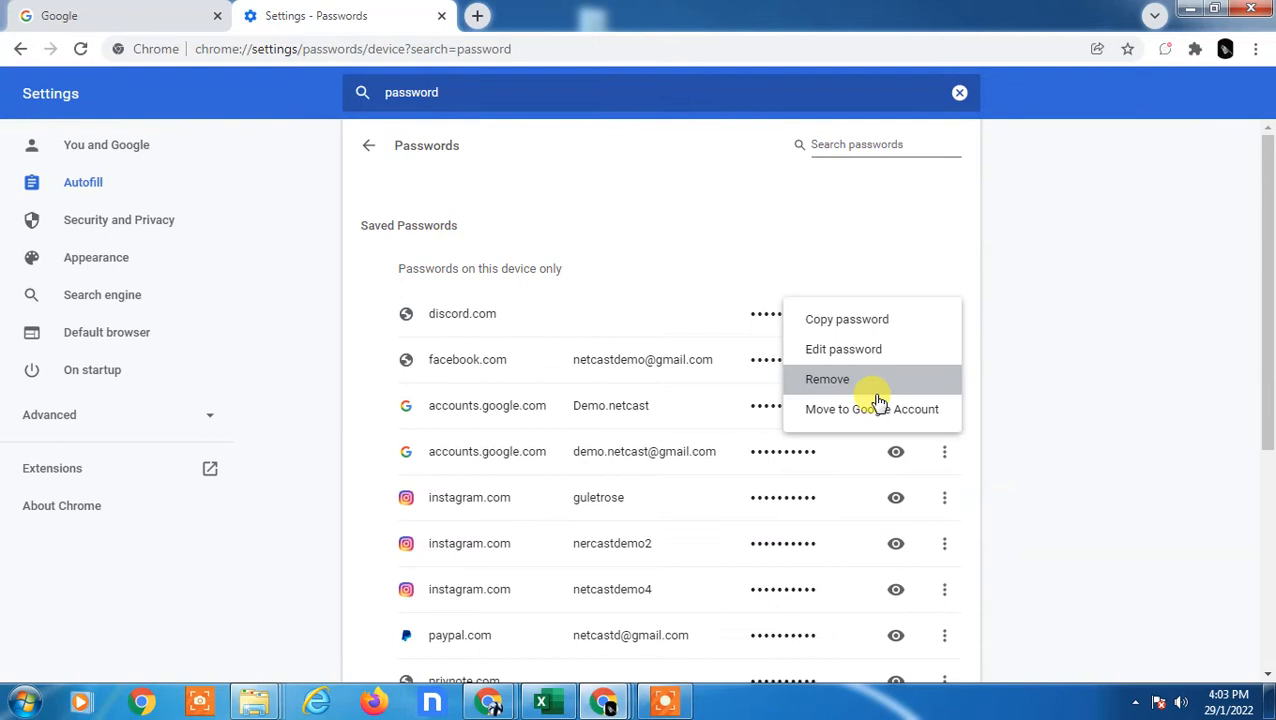
mouse_move(1147, 272)
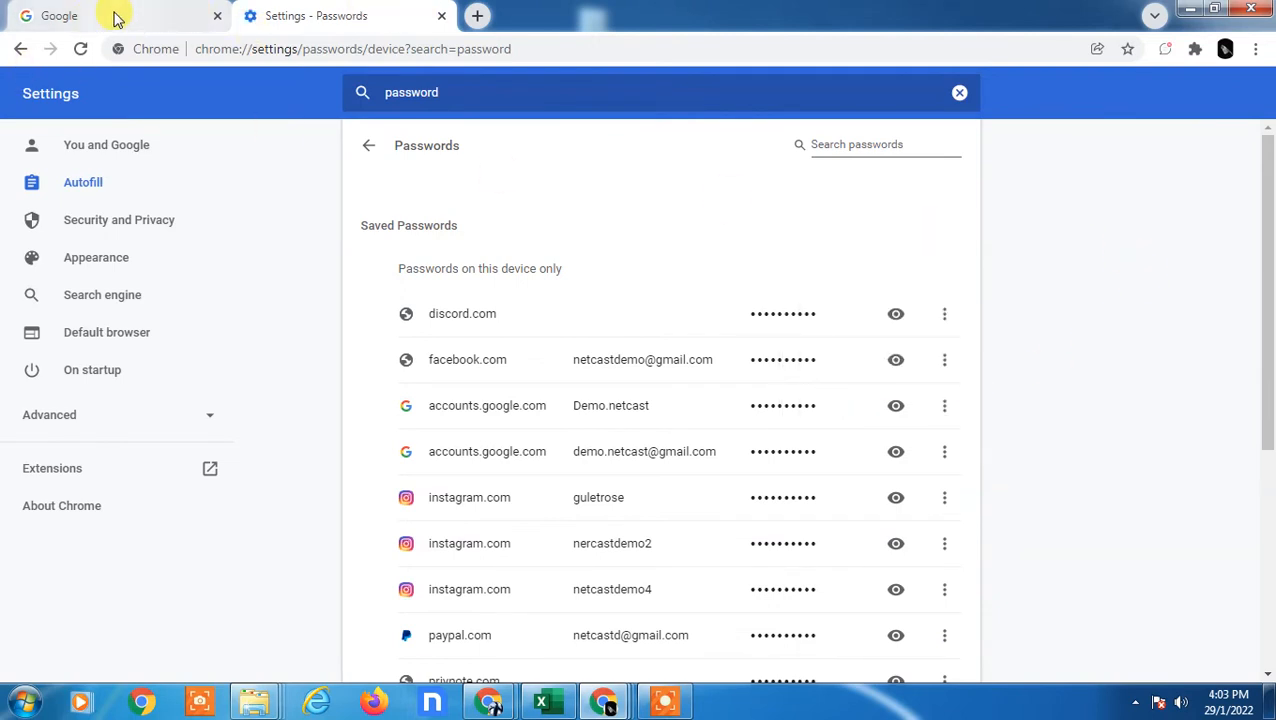
Switch between the Google home page and Settings tabs, then reopen Chrome's main menu.
click(1256, 48)
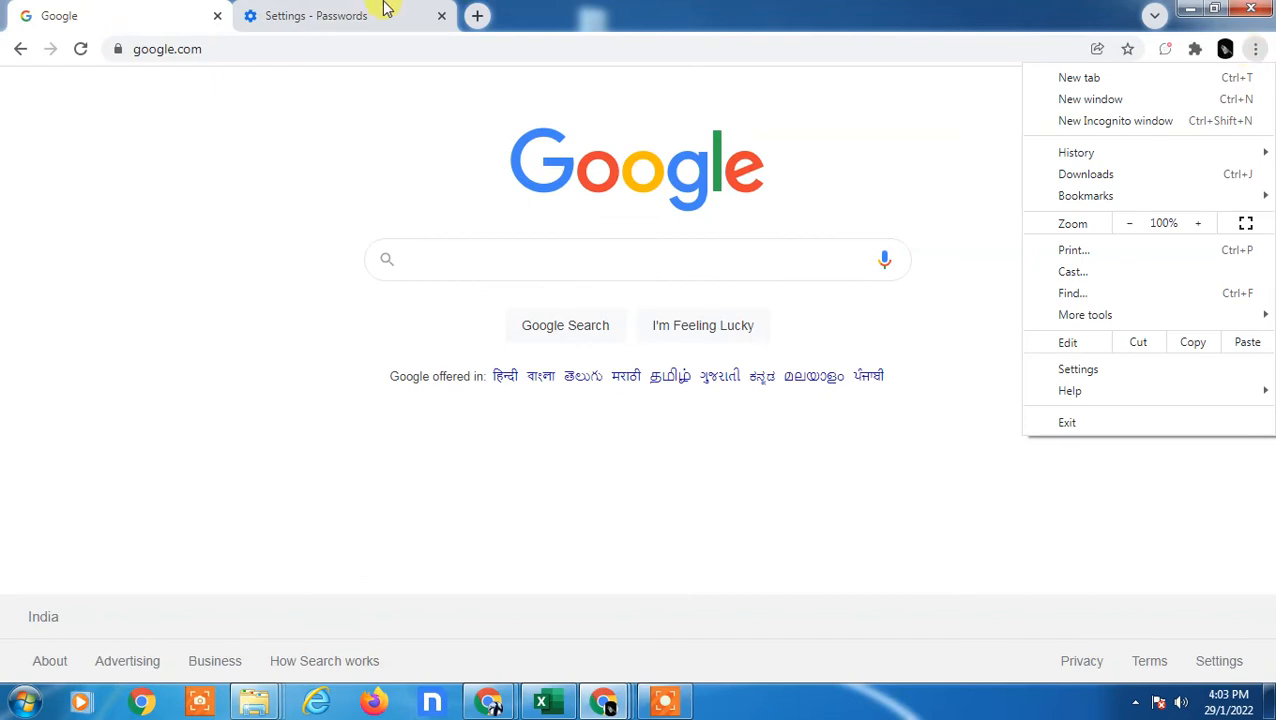
click(316, 15)
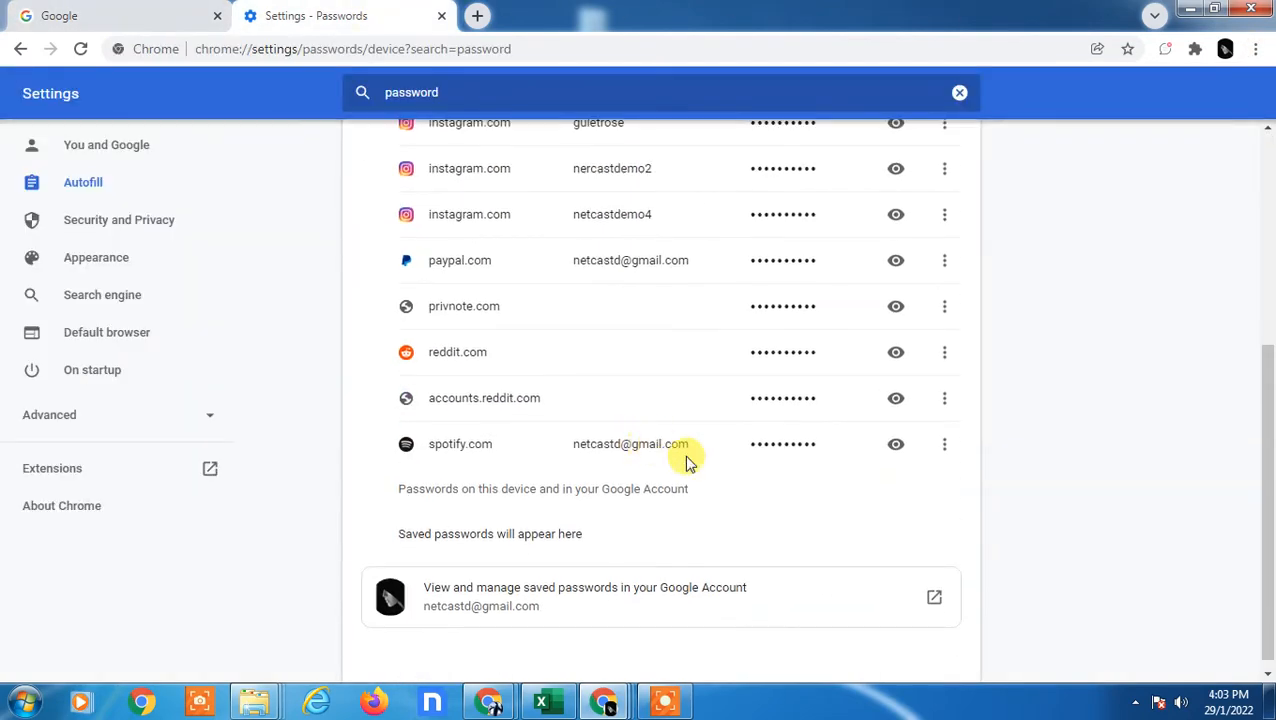
click(110, 15)
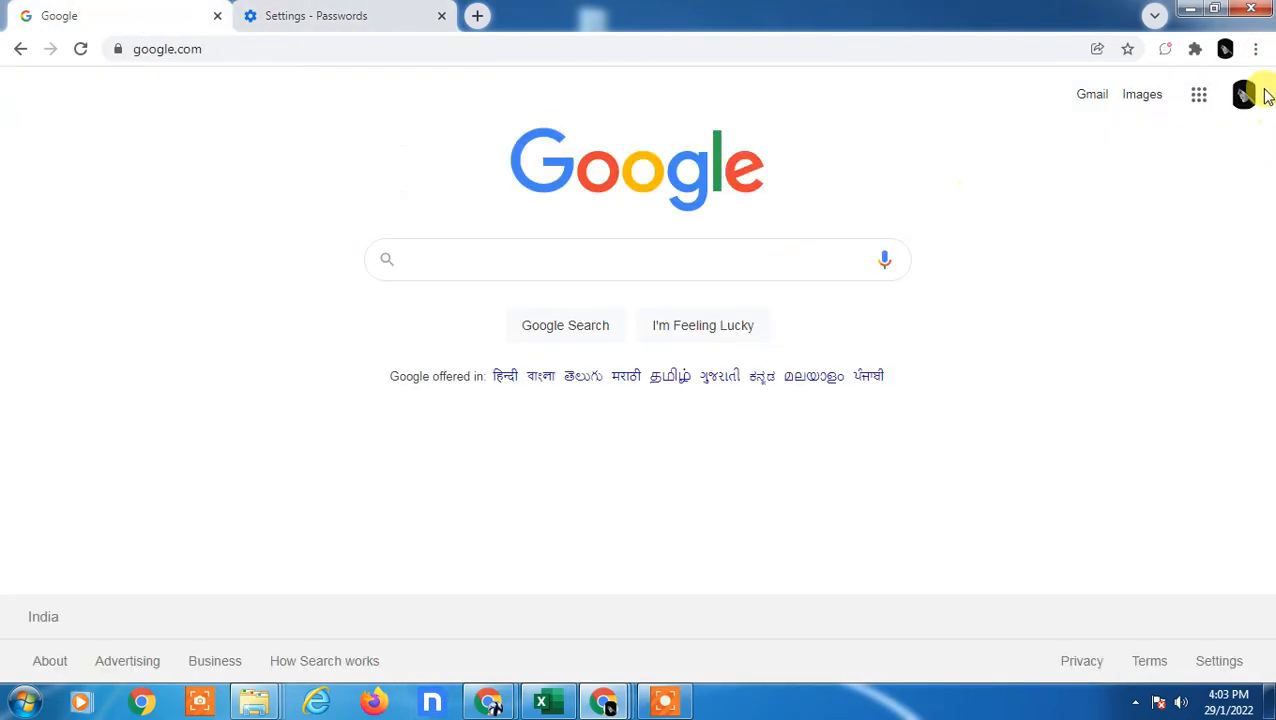
click(1256, 48)
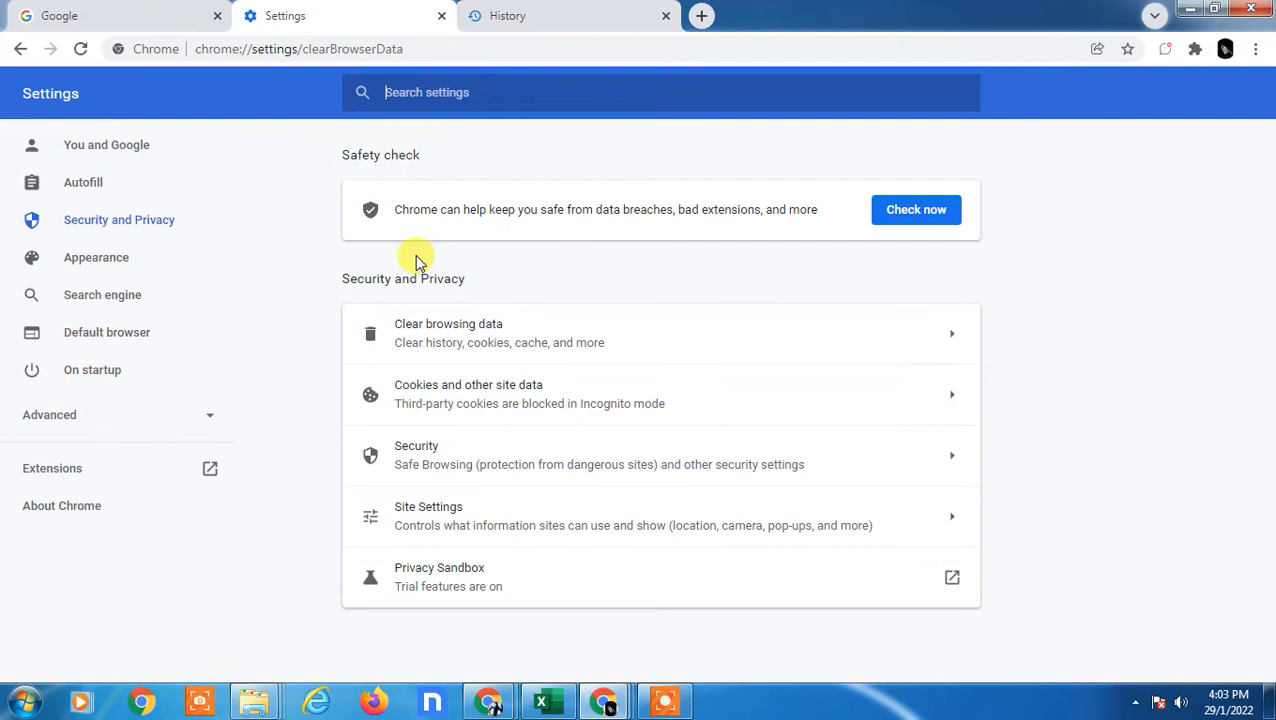
Clear only passwords and other sign-in data for All time in Advanced Clear browsing data.
click(448, 333)
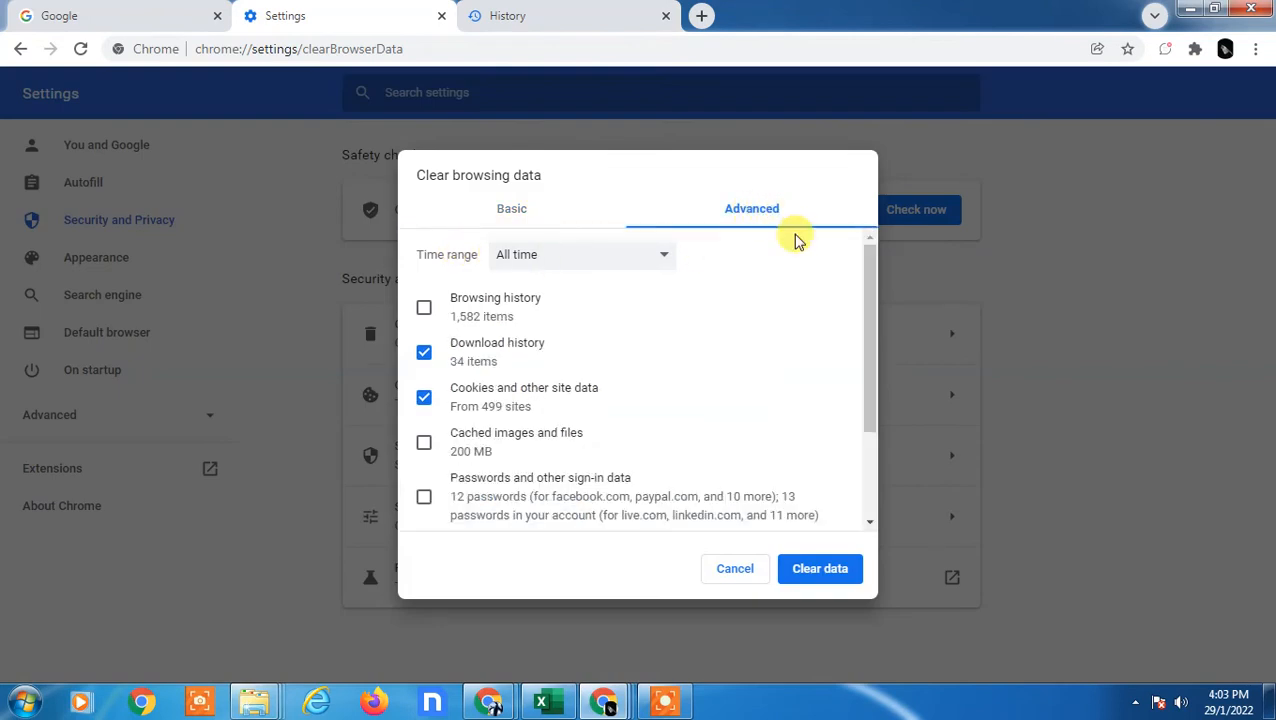
click(424, 352)
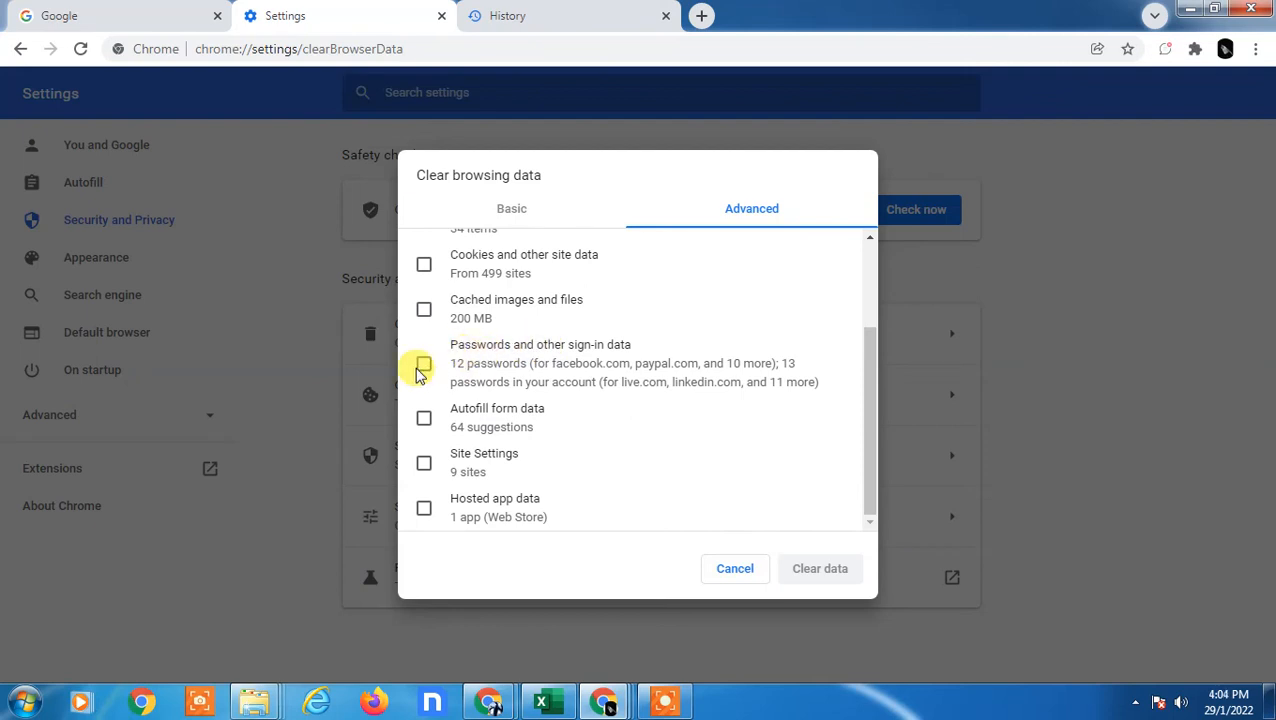
click(423, 363)
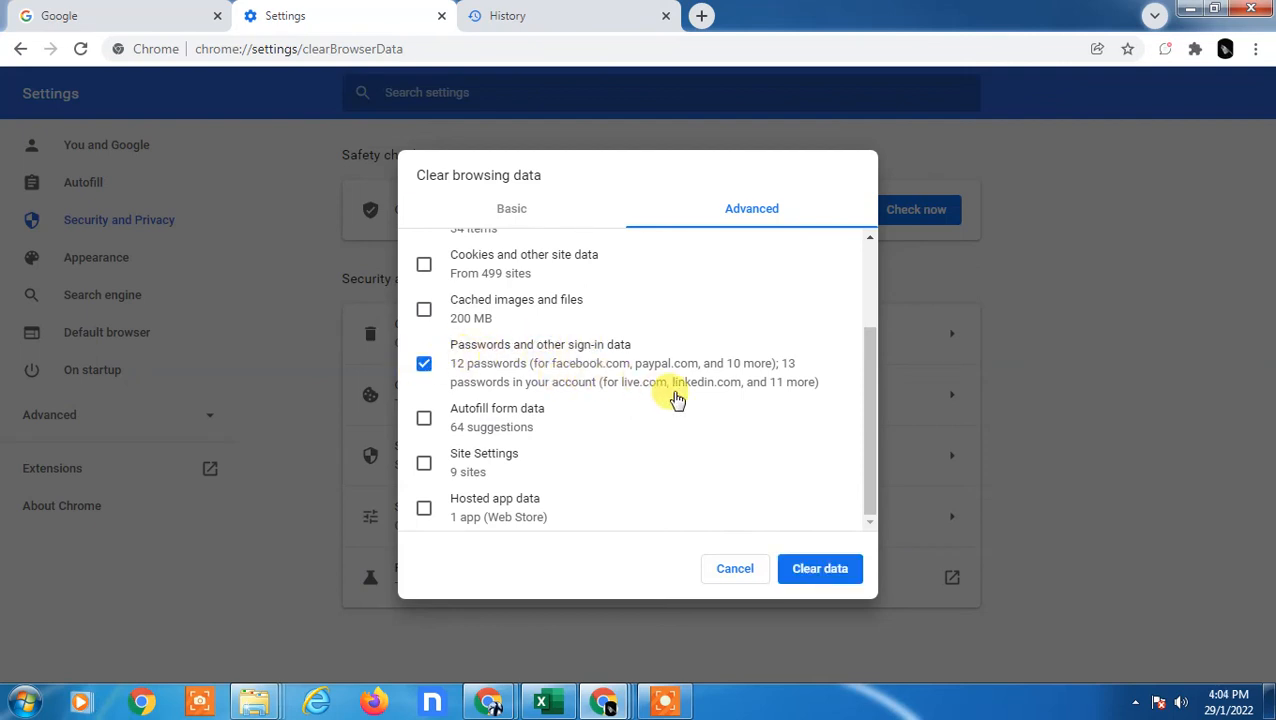
mouse_move(755, 448)
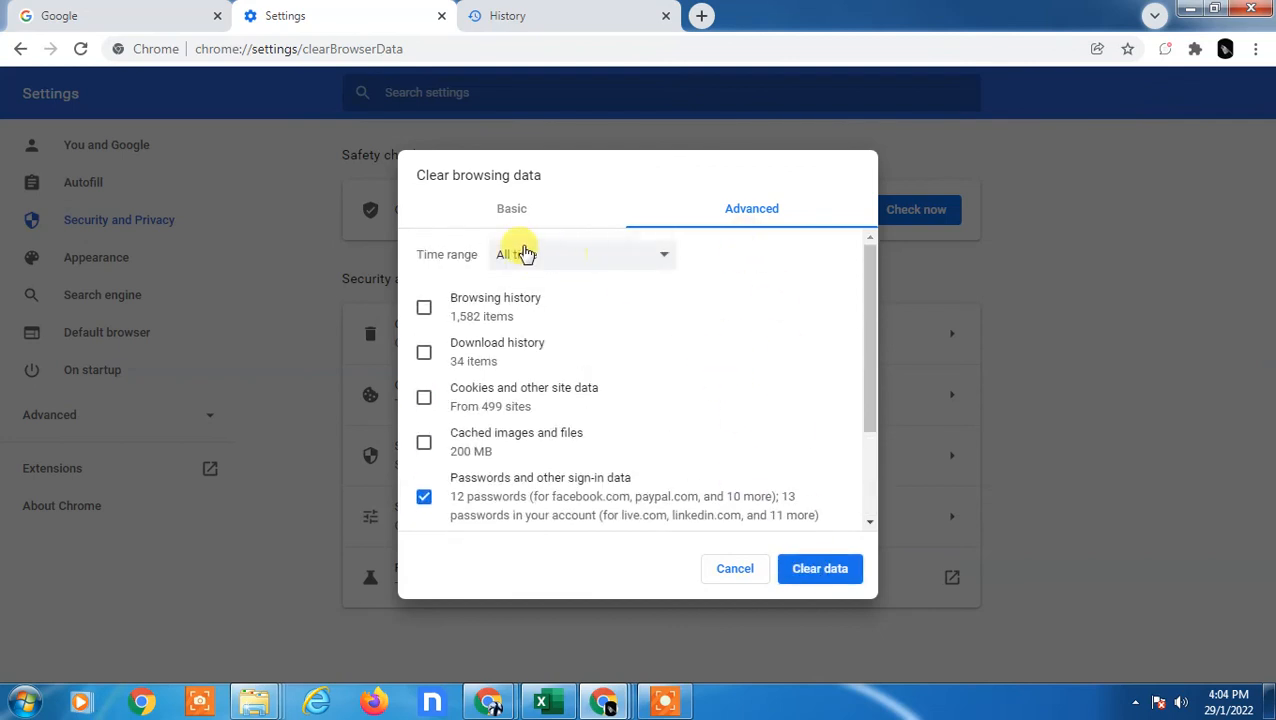
click(582, 254)
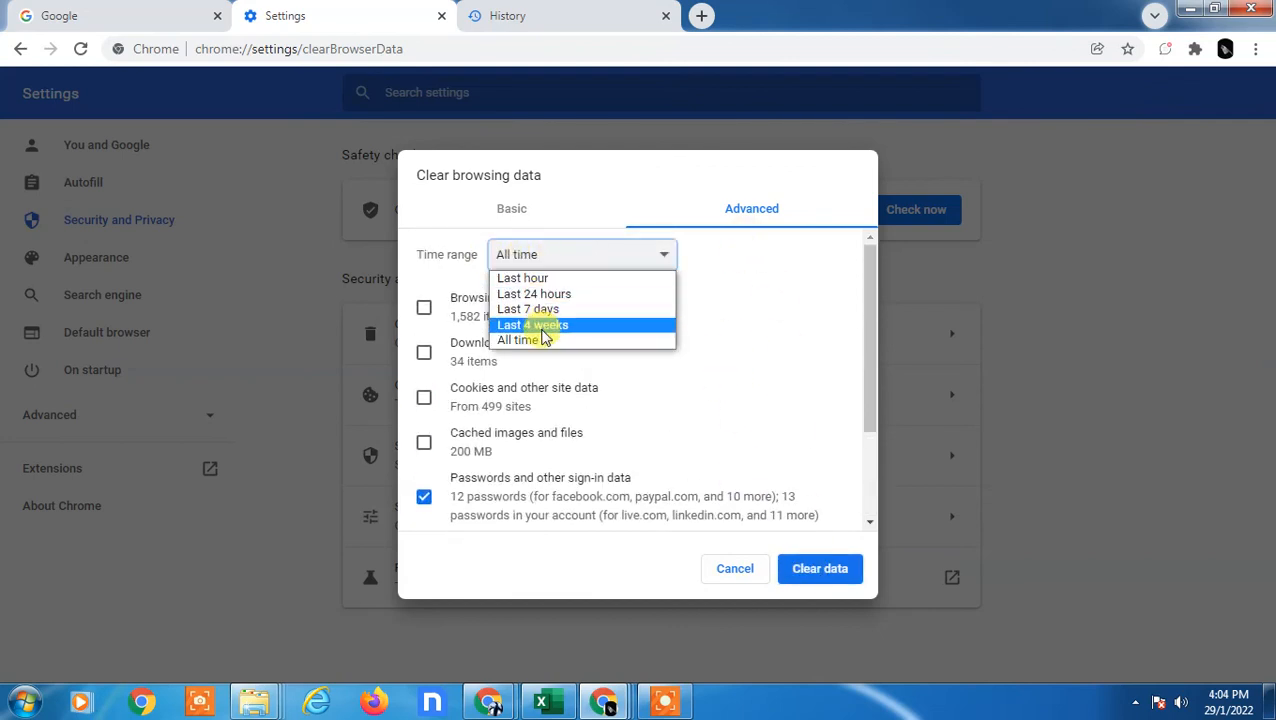
mouse_move(538, 340)
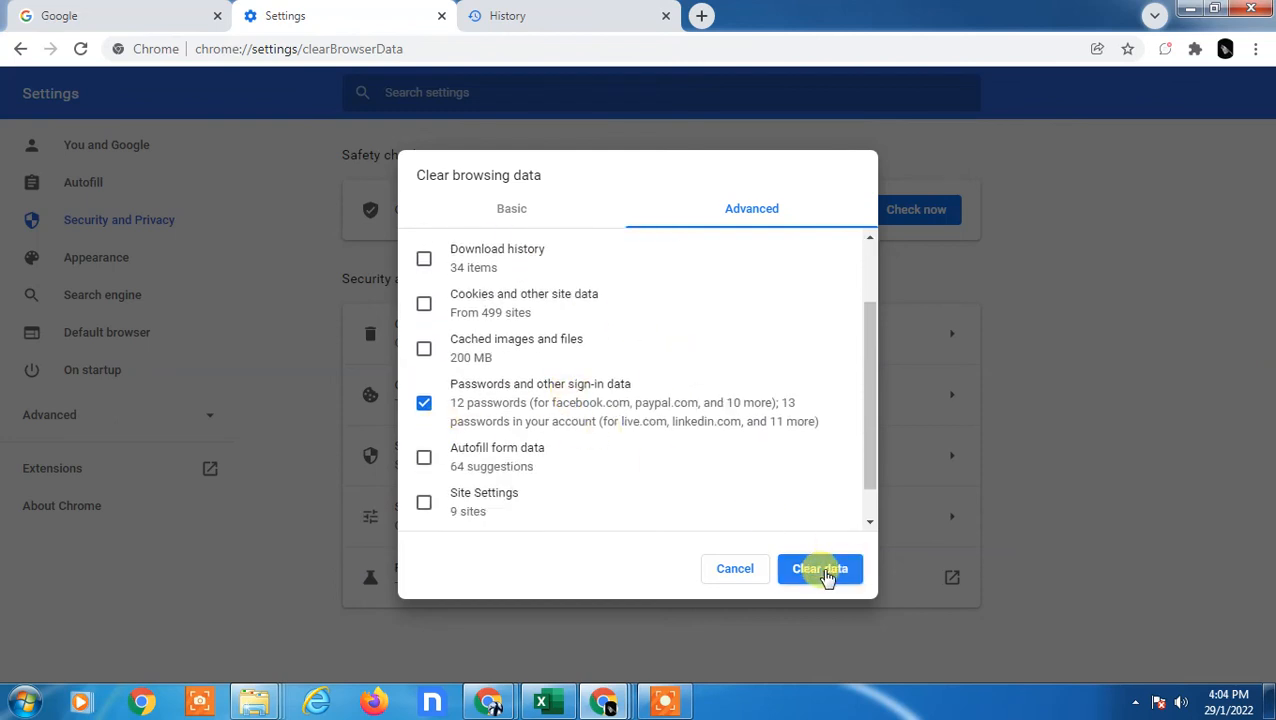
click(820, 568)
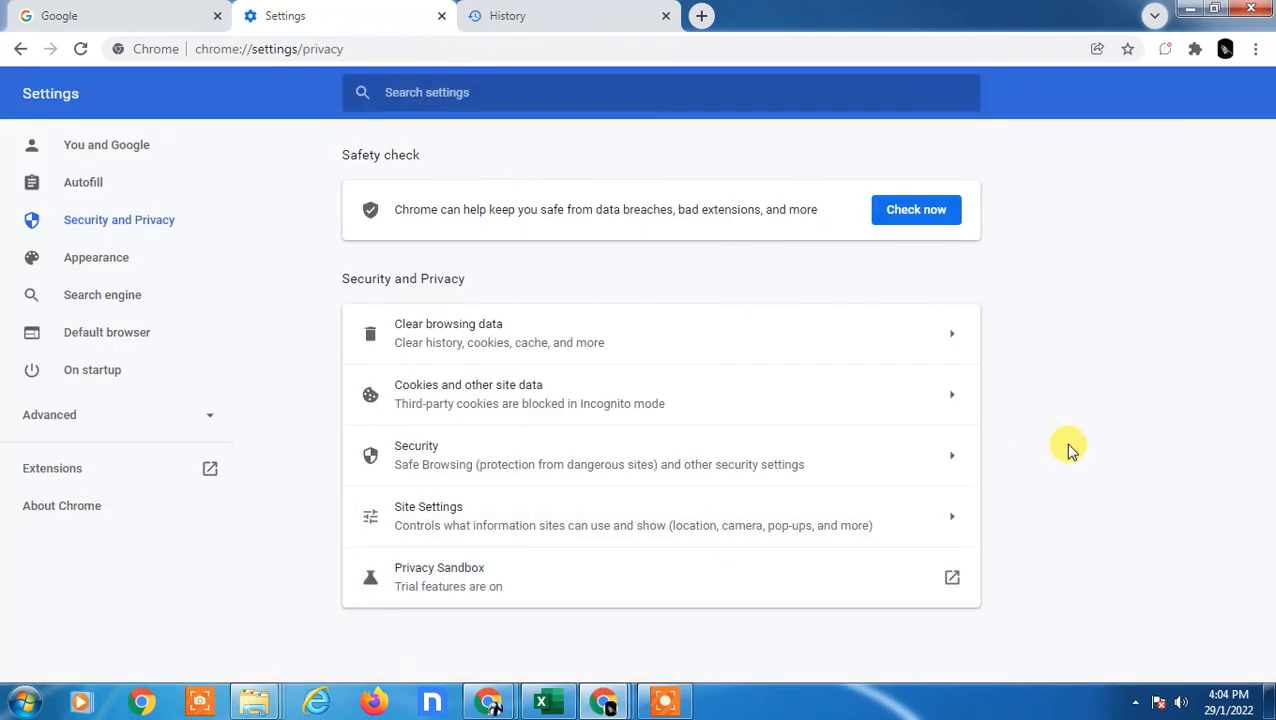